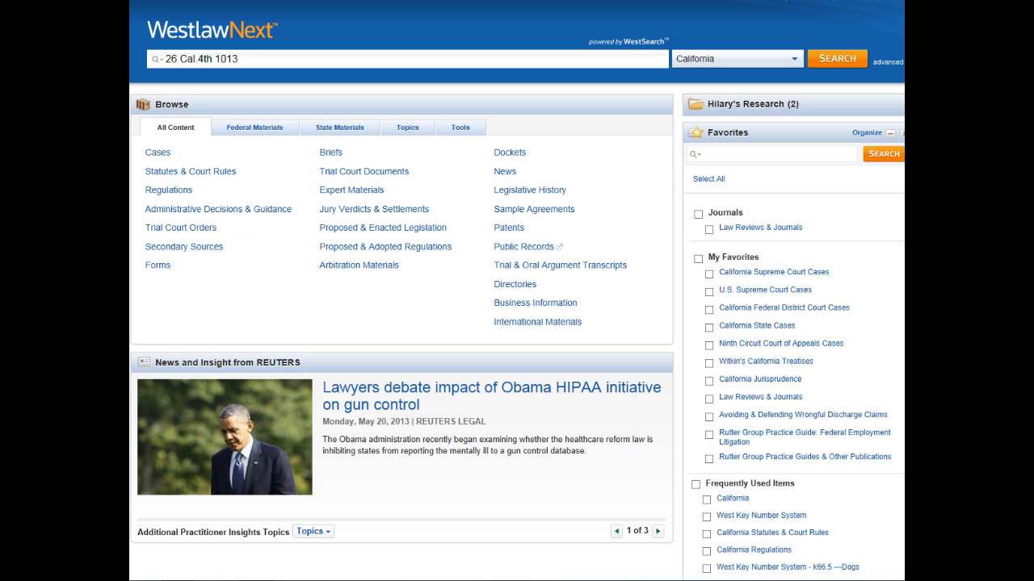
Retrieve the Golden Gateway case by citation and switch to its National Reporter System version
click(659, 532)
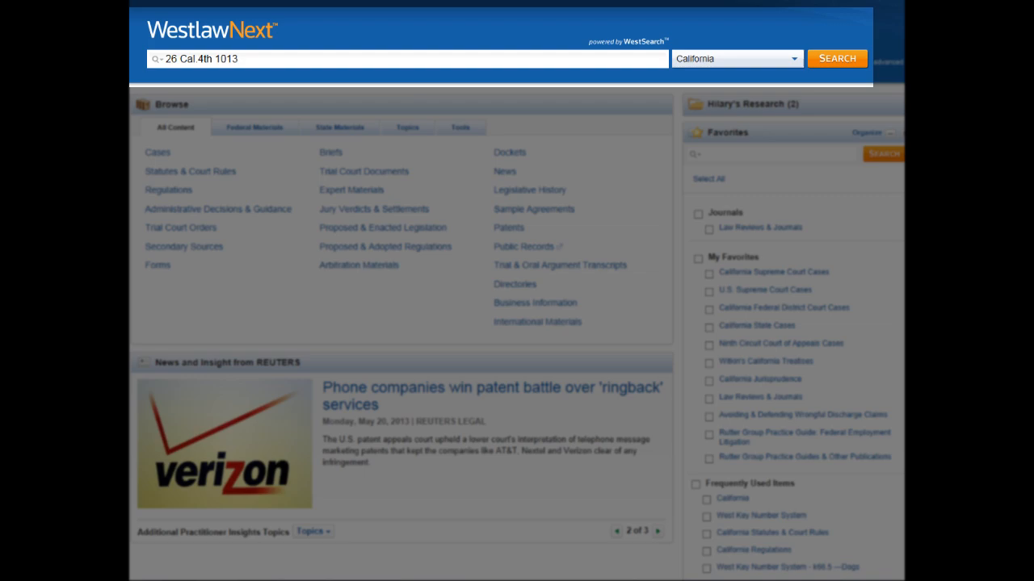
click(837, 58)
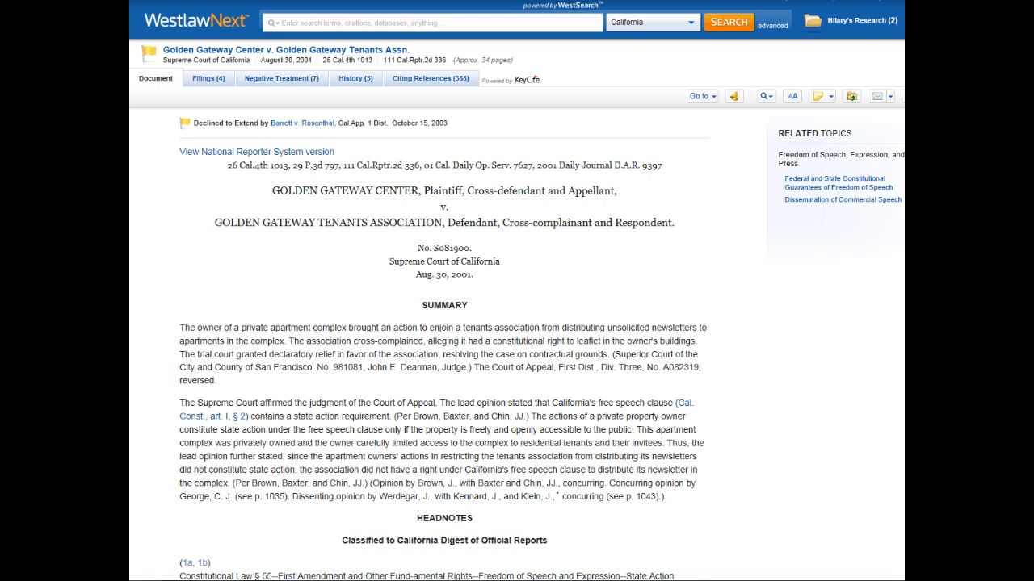
scroll(down, 3)
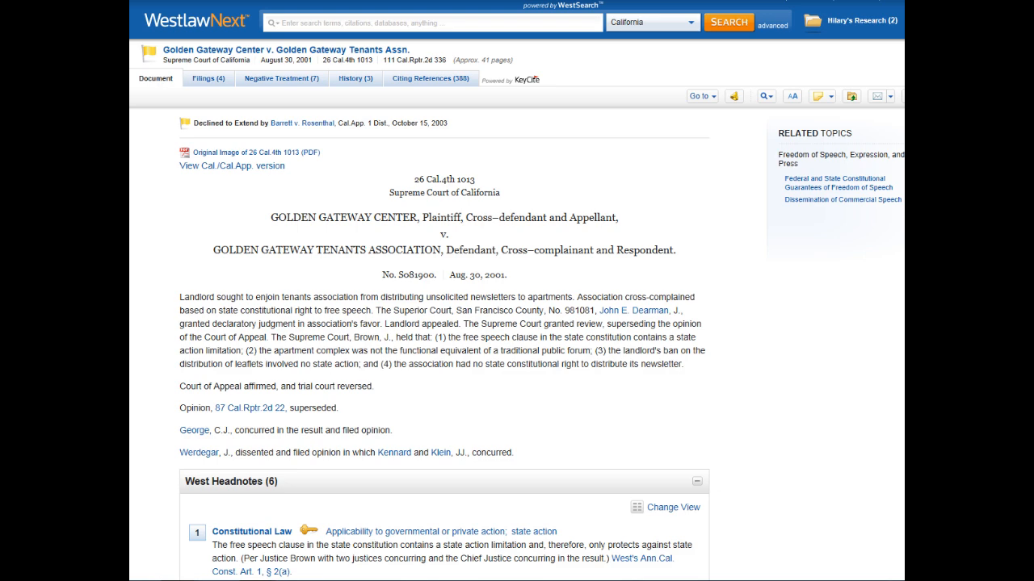
Show the 23 cases citing headnote 3, the Private Property headnote
scroll(down, 3)
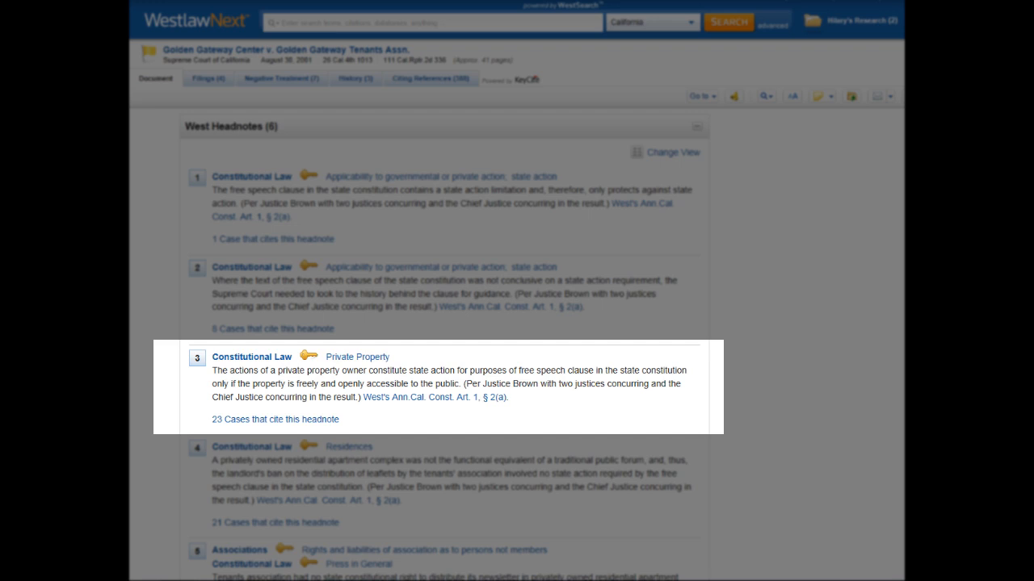
click(432, 77)
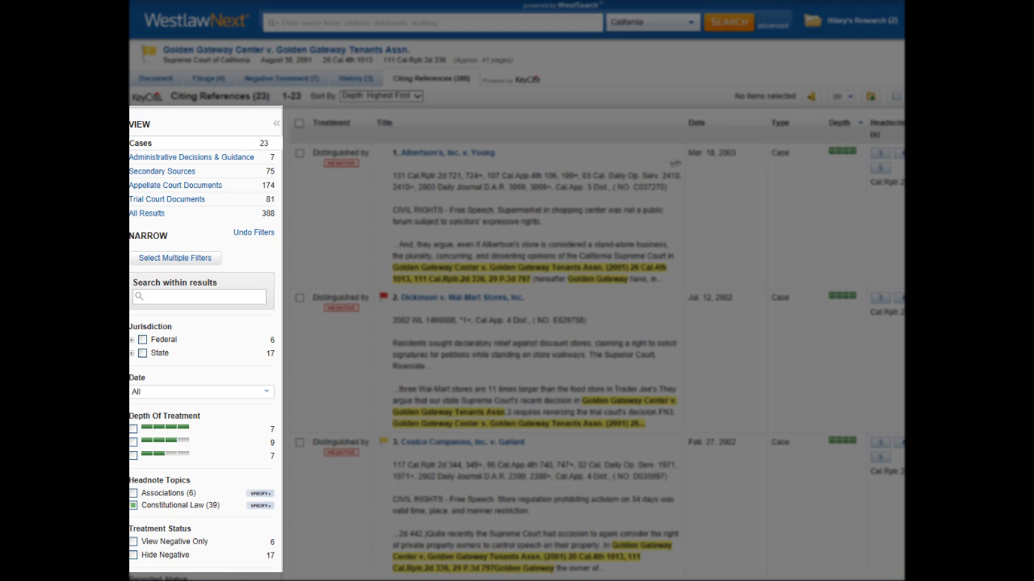
Limit the headnote's citing cases to State jurisdiction, leaving 8 led by Albertson's, Inc. v. Young
click(142, 352)
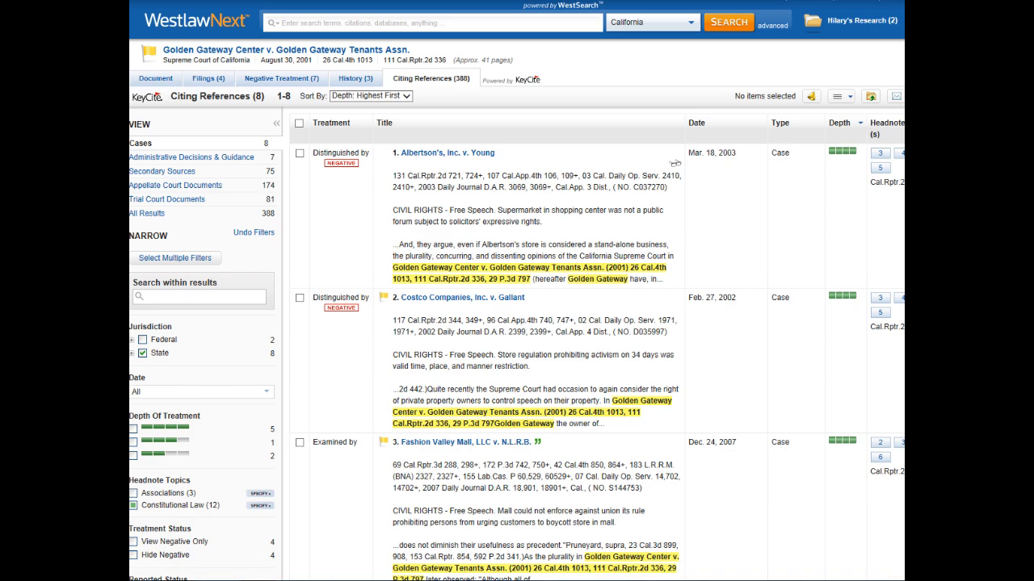
scroll(down, 3)
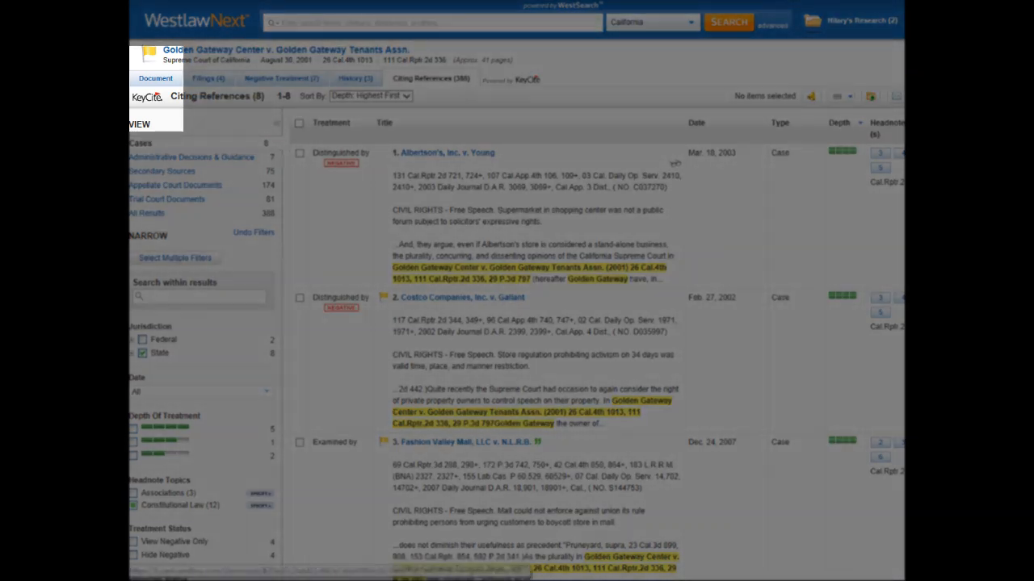
Return to the case document and show all 388 citing references
click(155, 78)
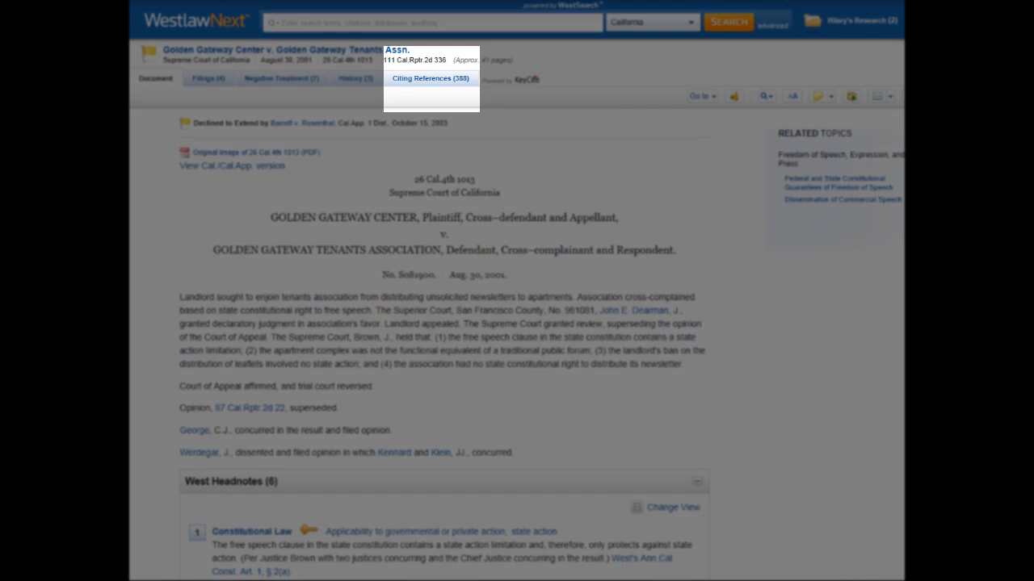
click(430, 77)
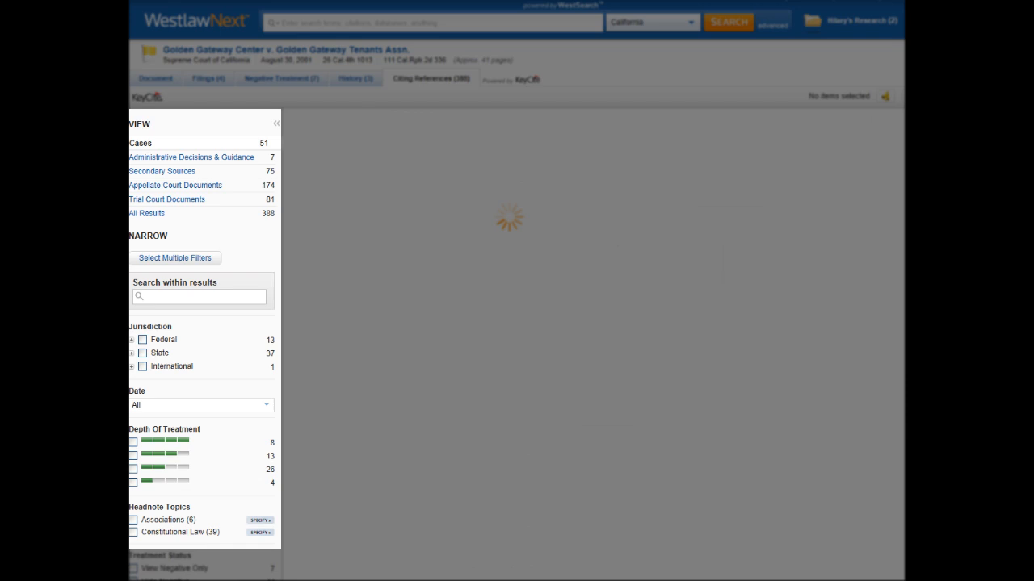
Filter citing cases to California and Reported status, leaving 18 decisions
click(429, 78)
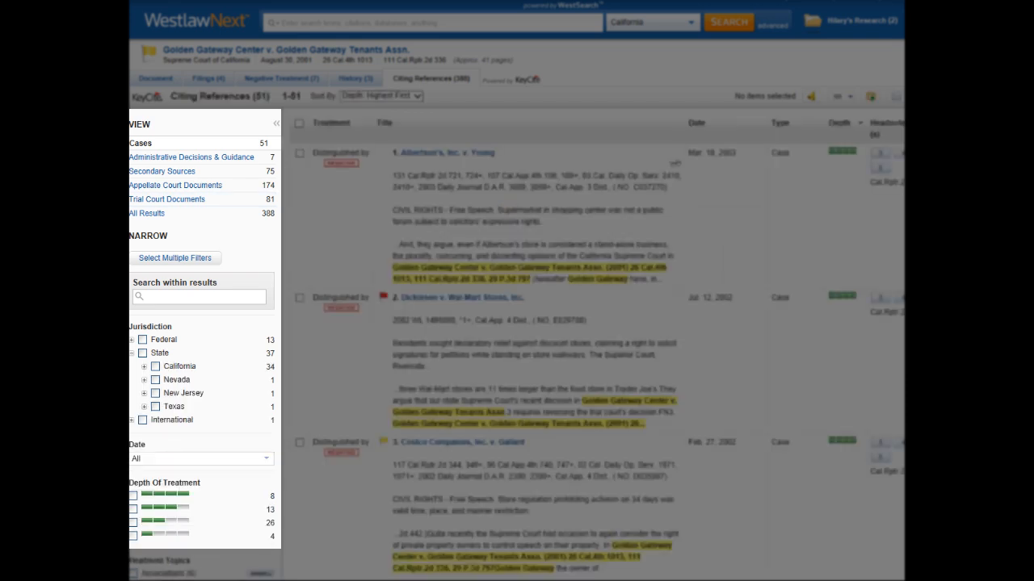
click(143, 365)
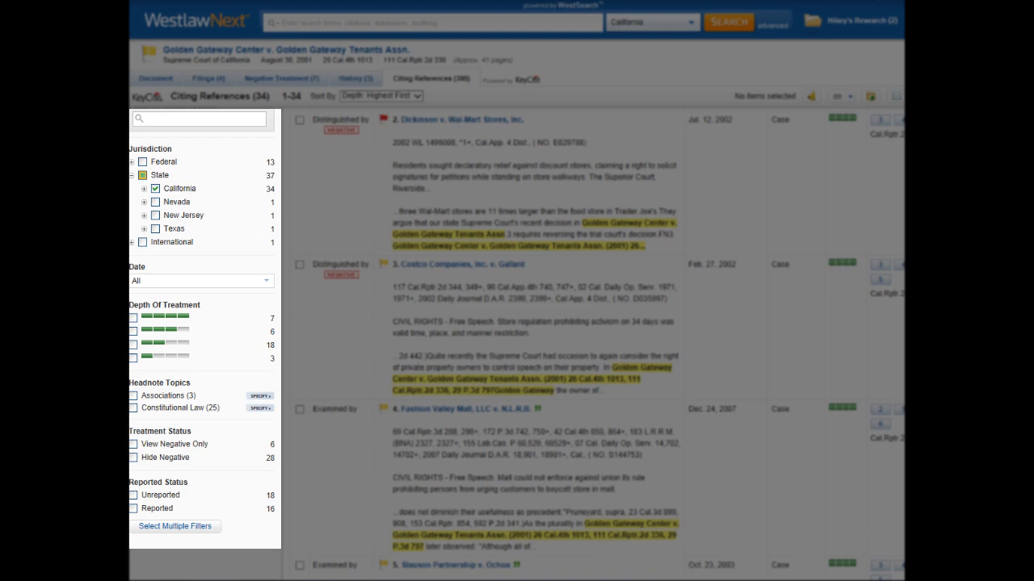
click(260, 407)
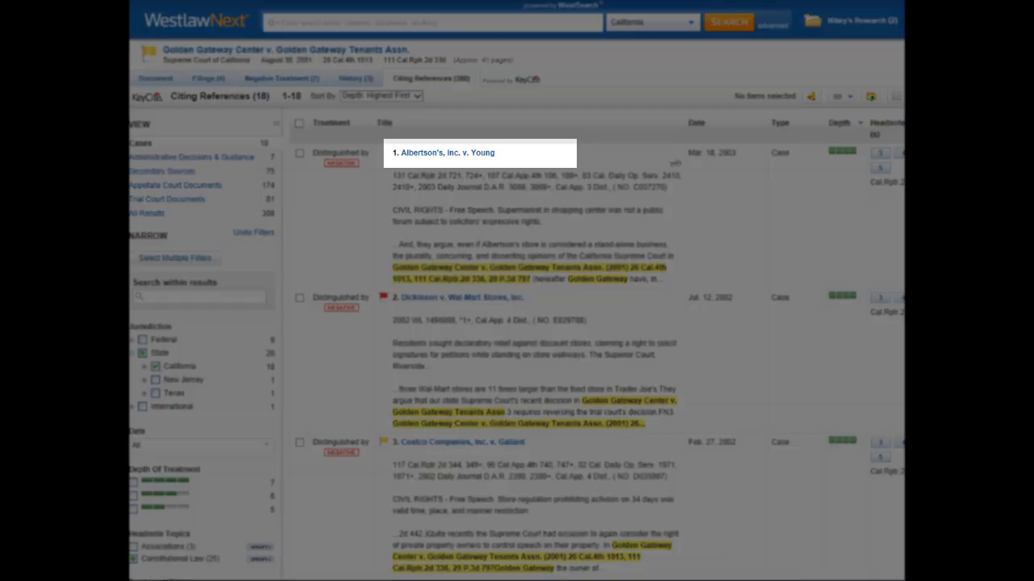
Return to the citing references and narrow Secondary Sources to 44 law review articles
click(449, 152)
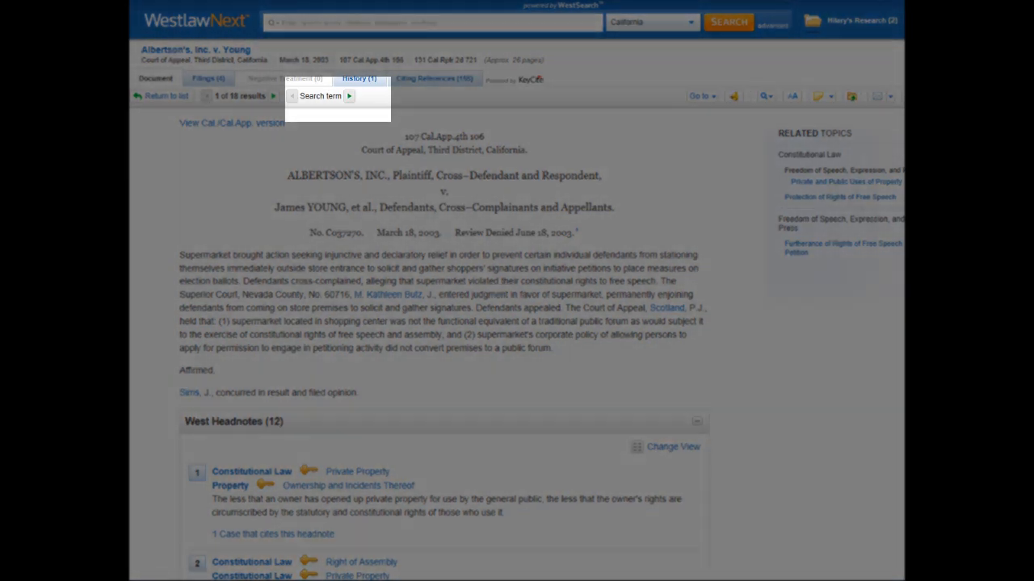
click(433, 78)
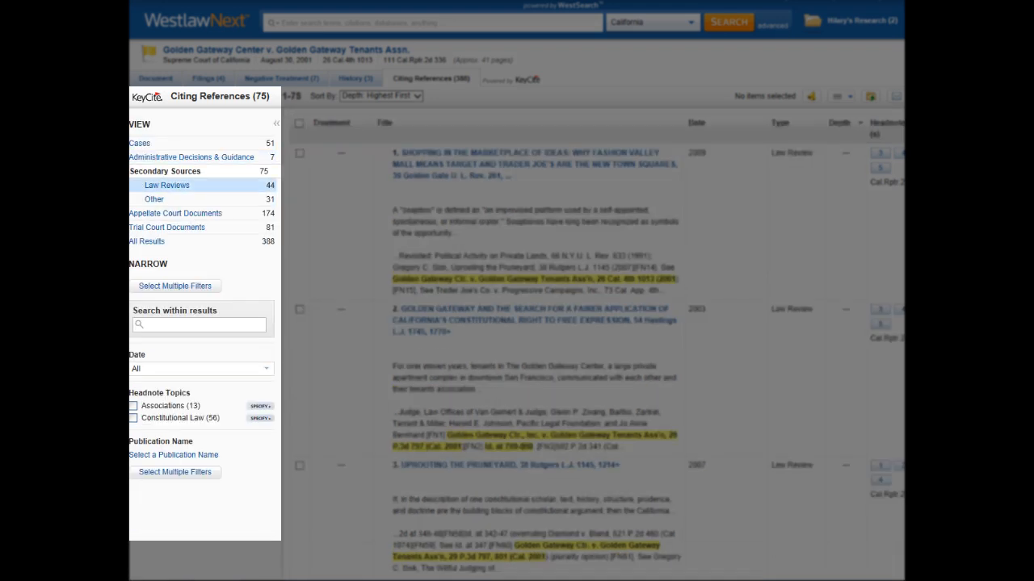
click(166, 185)
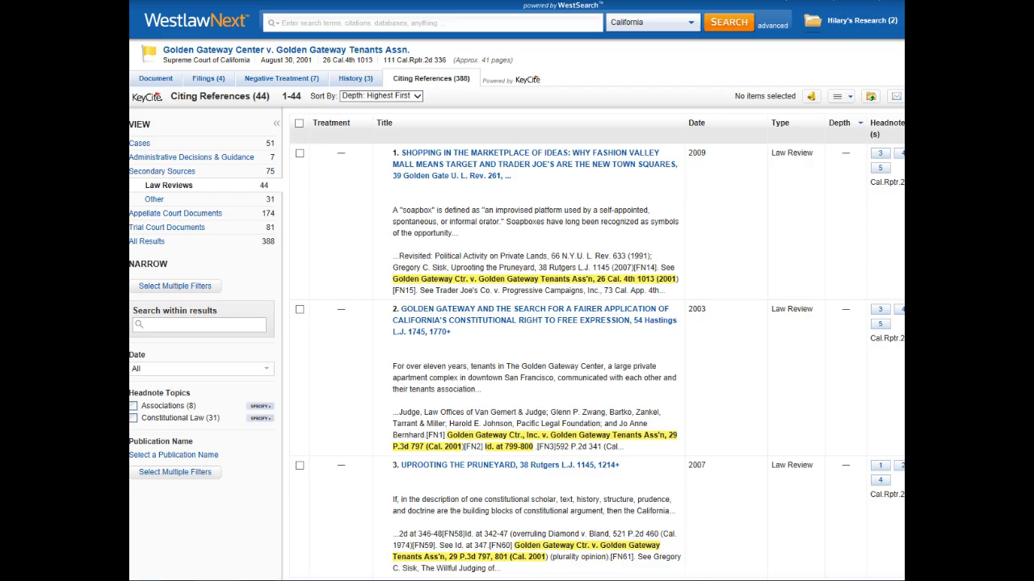